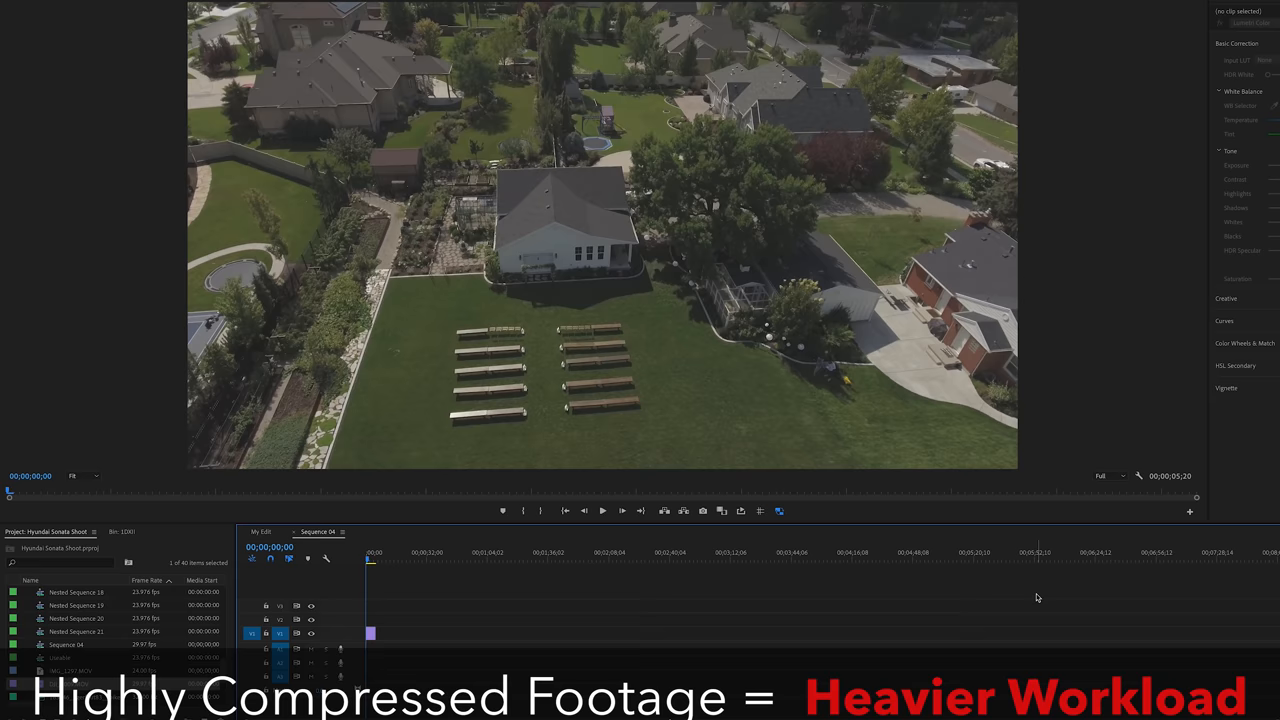
Browse the Enso Rings project folder and return to the LBF folder in Finder
click(602, 512)
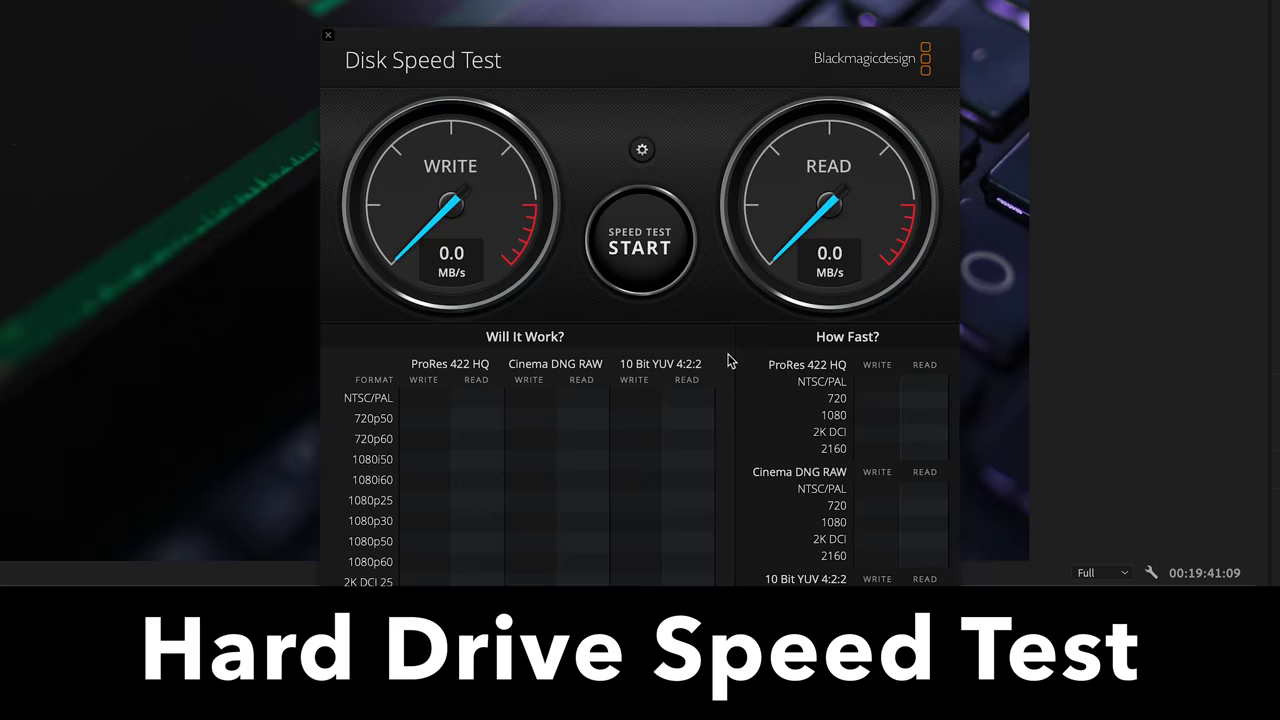
click(640, 244)
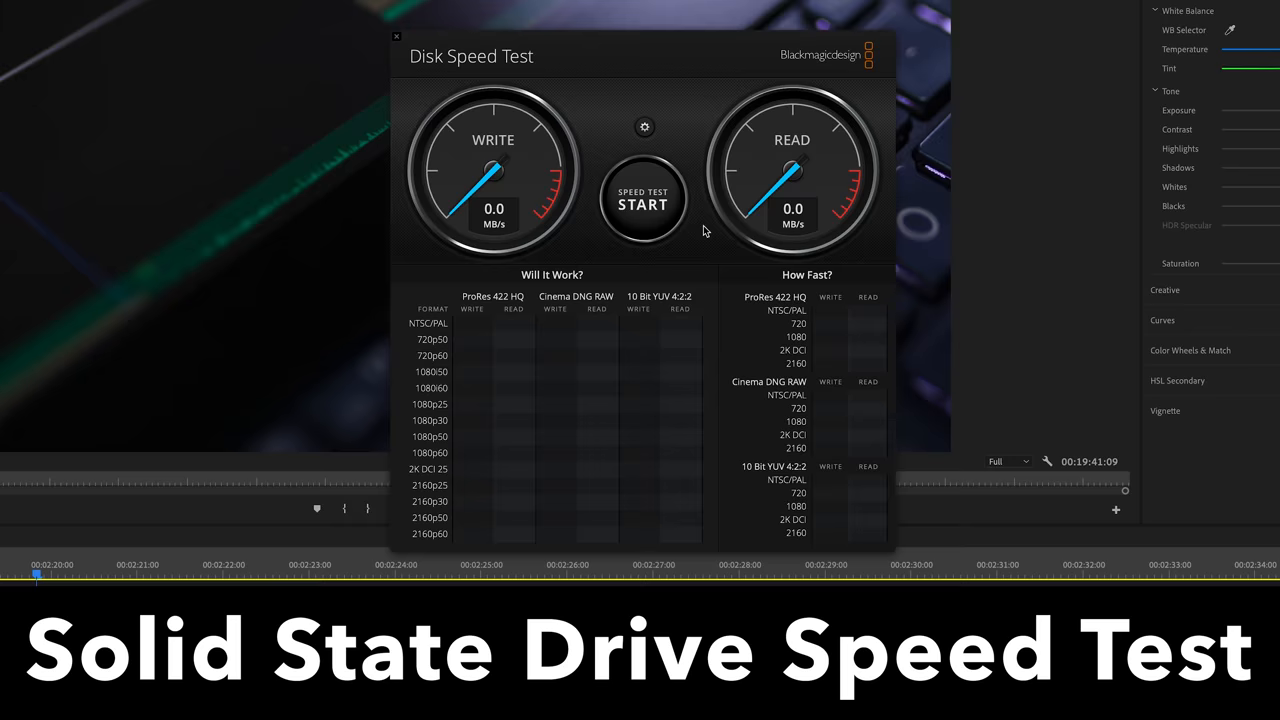
click(644, 200)
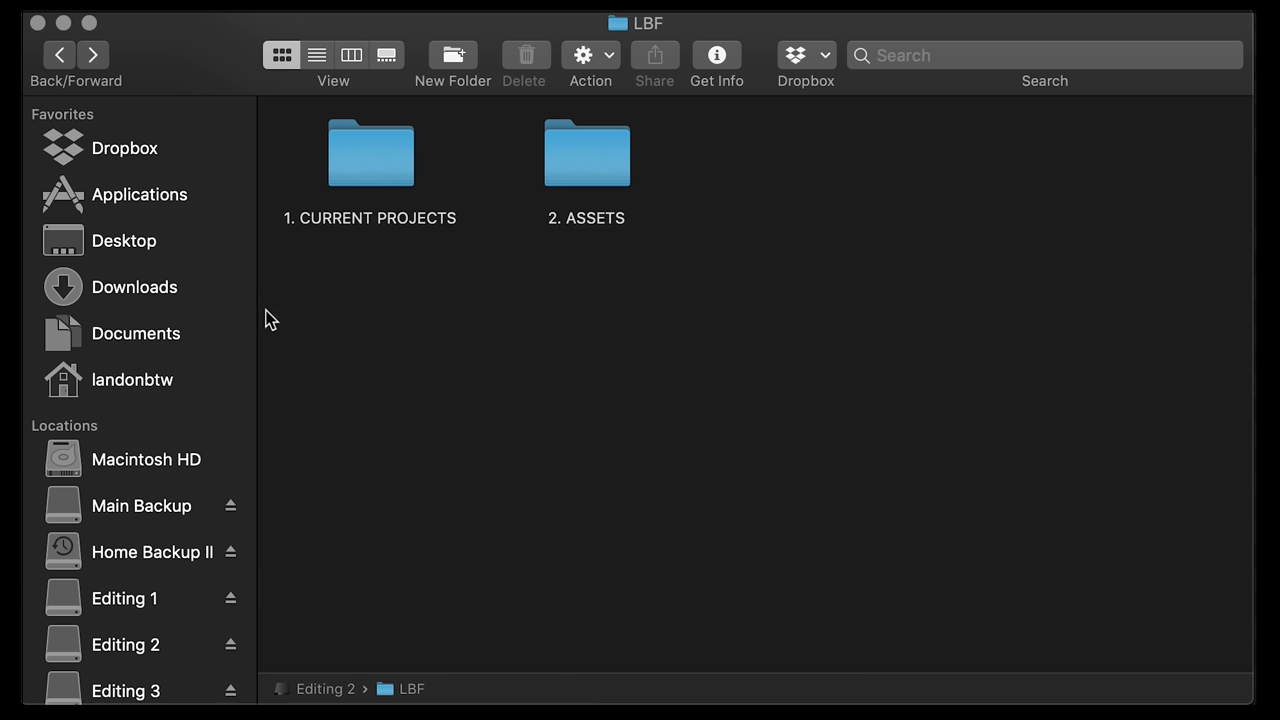
mouse_move(640, 244)
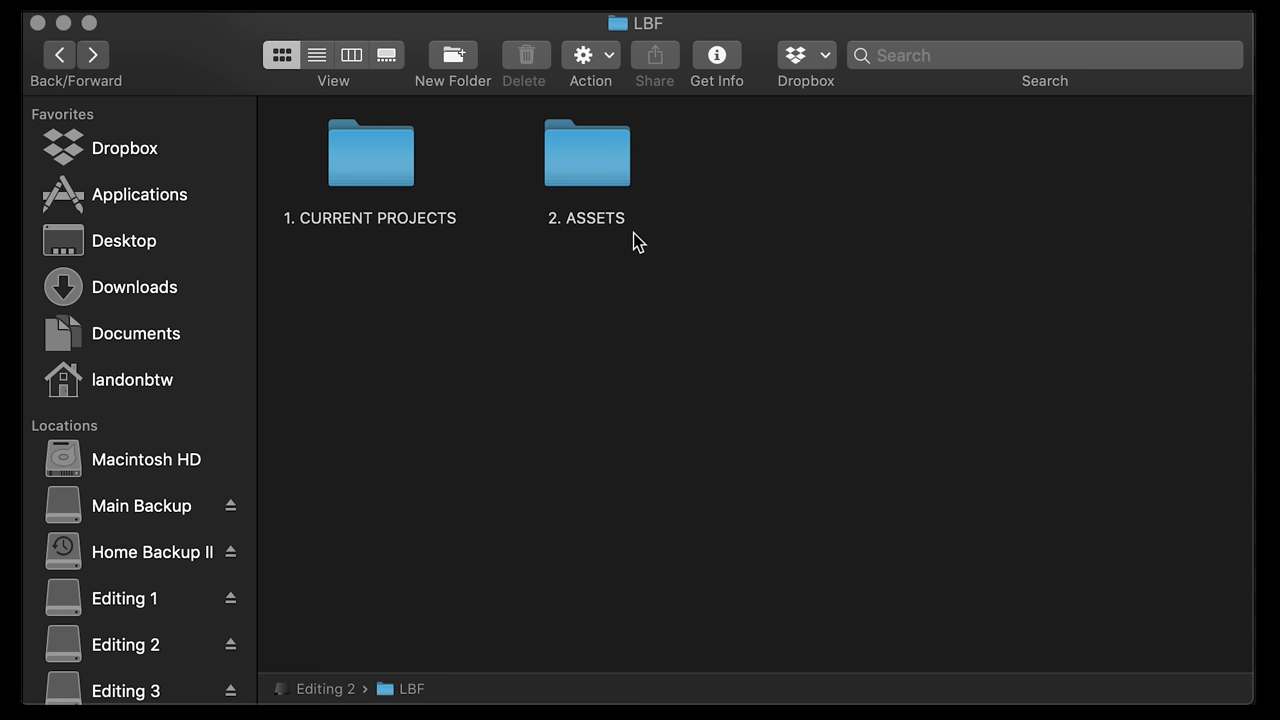
Enter 1. CURRENT PROJECTS and its Project Files folder from the LBF folder
double_click(370, 152)
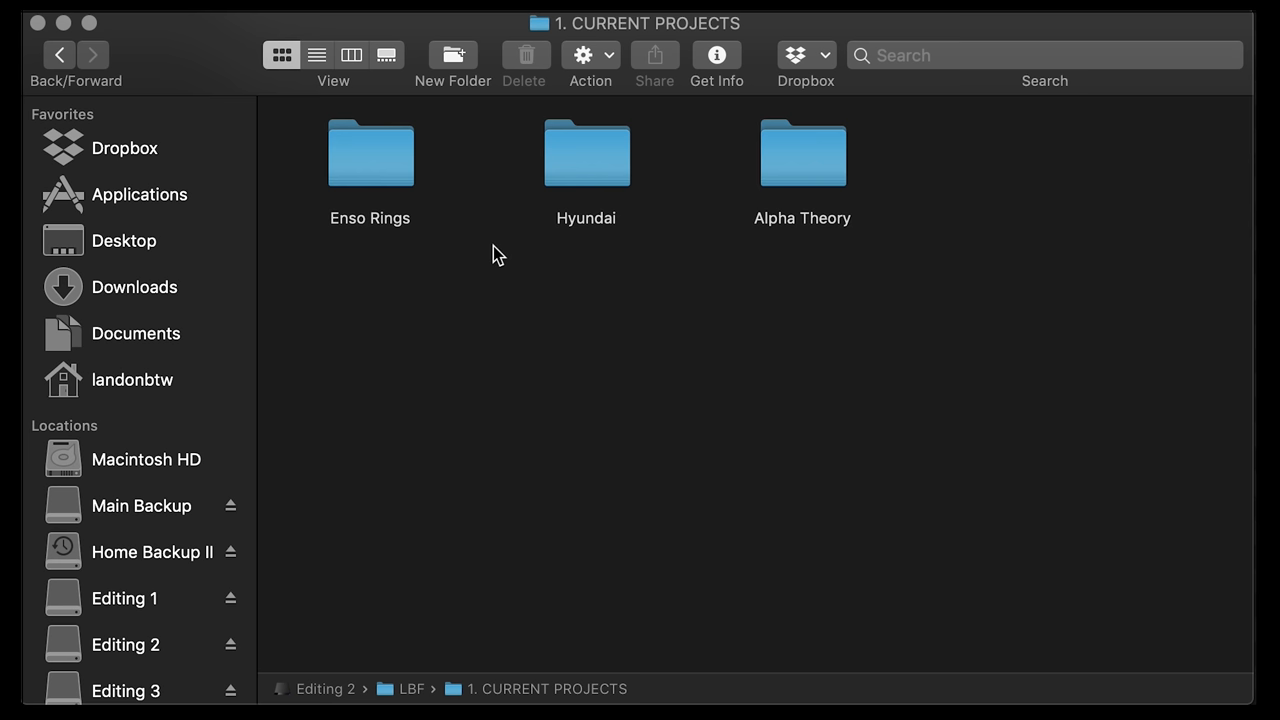
double_click(370, 152)
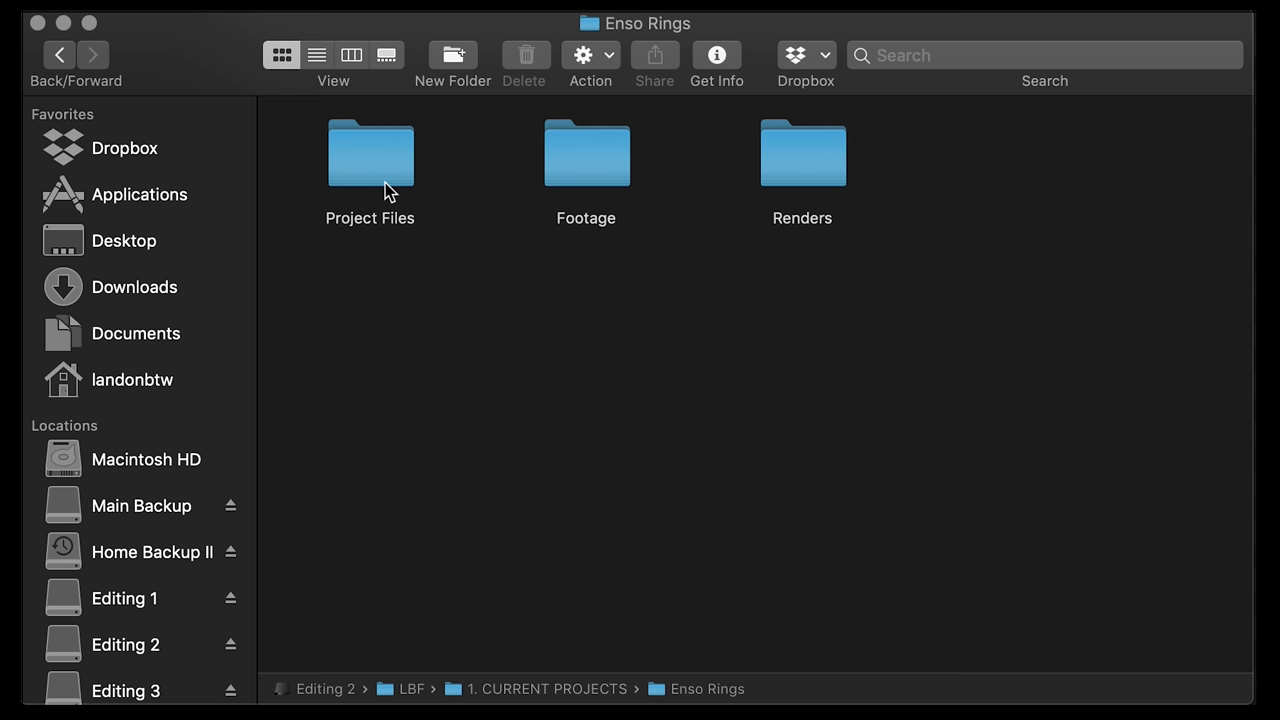
double_click(586, 156)
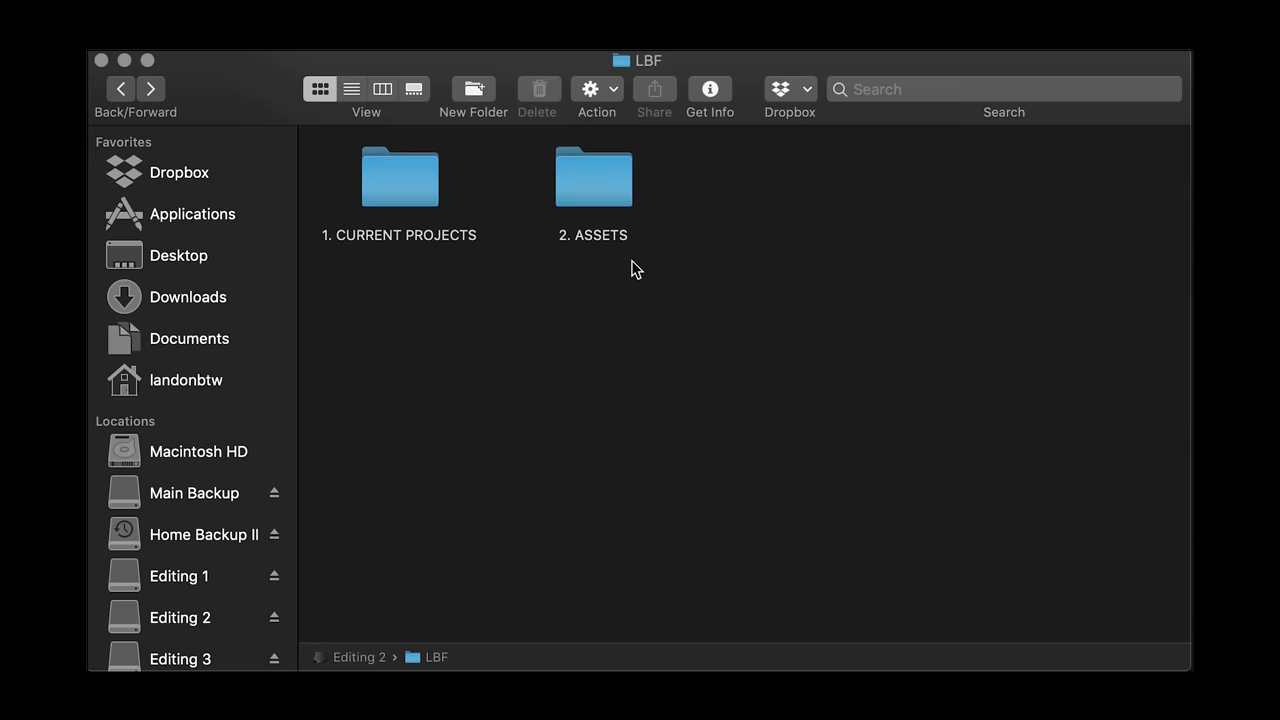
Browse ASSETS into Sound Effects and start opening a second window on CURRENT PROJECTS
double_click(592, 178)
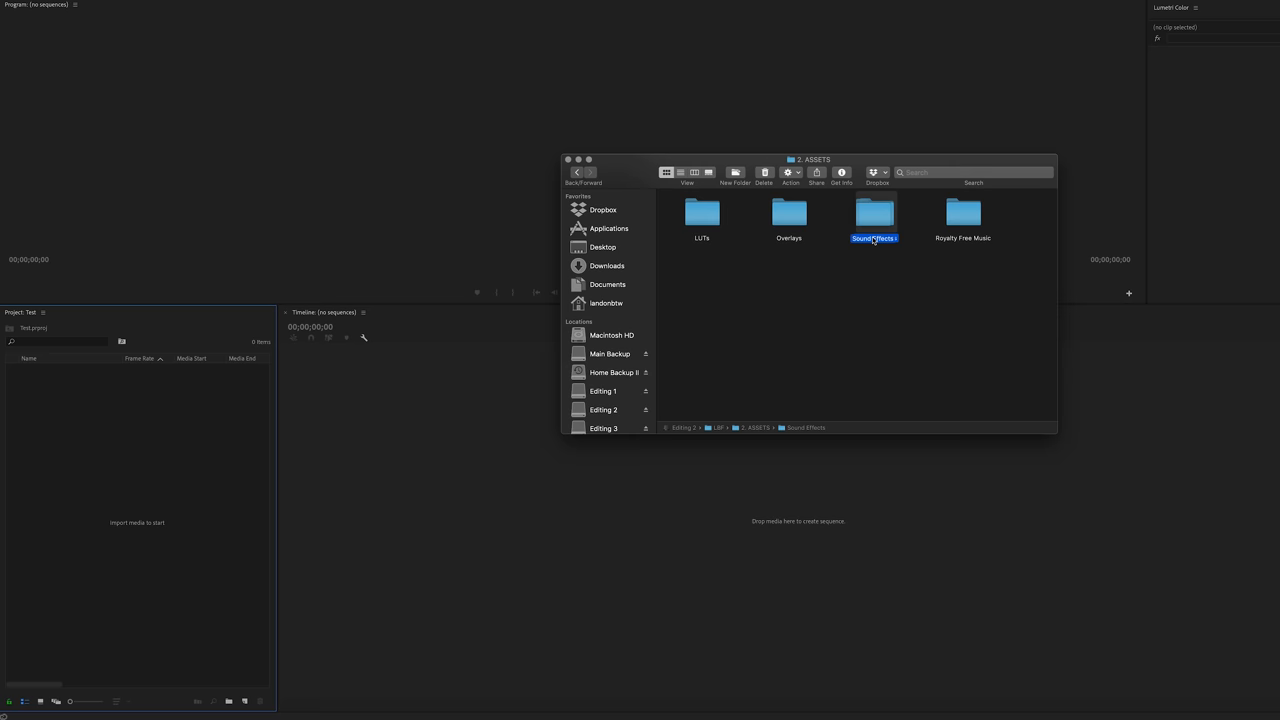
double_click(874, 212)
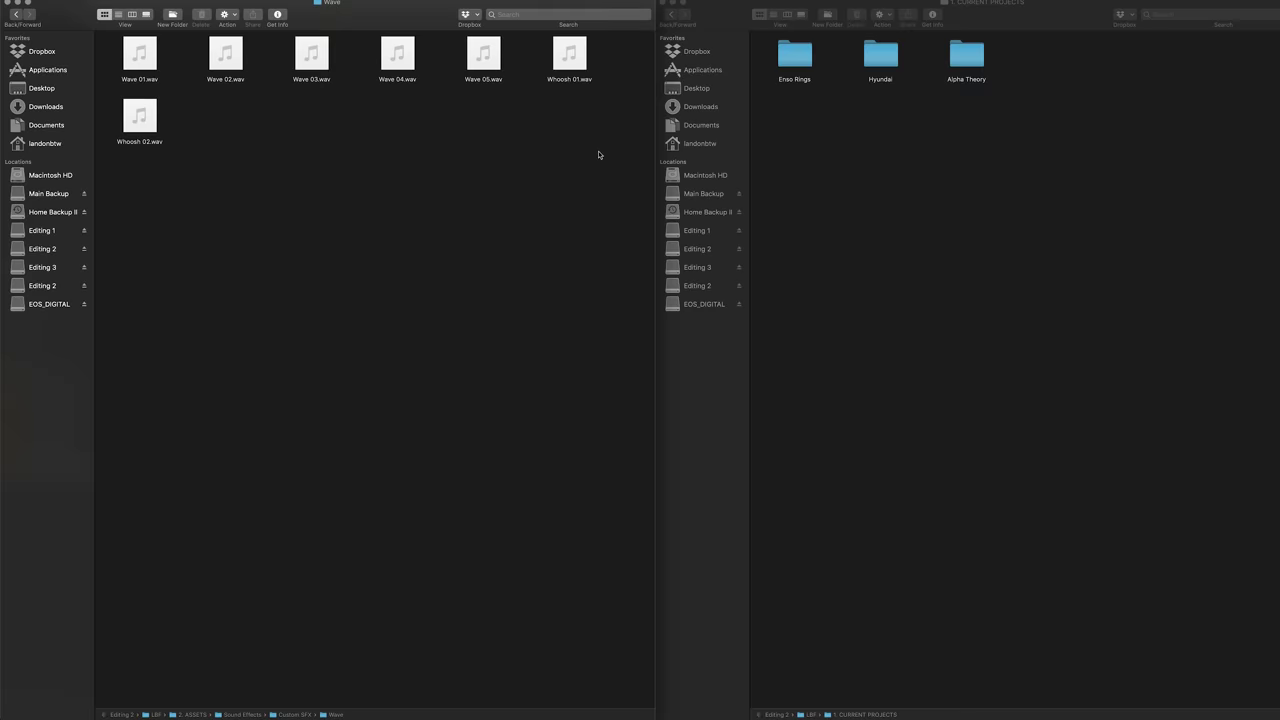
right_click(256, 98)
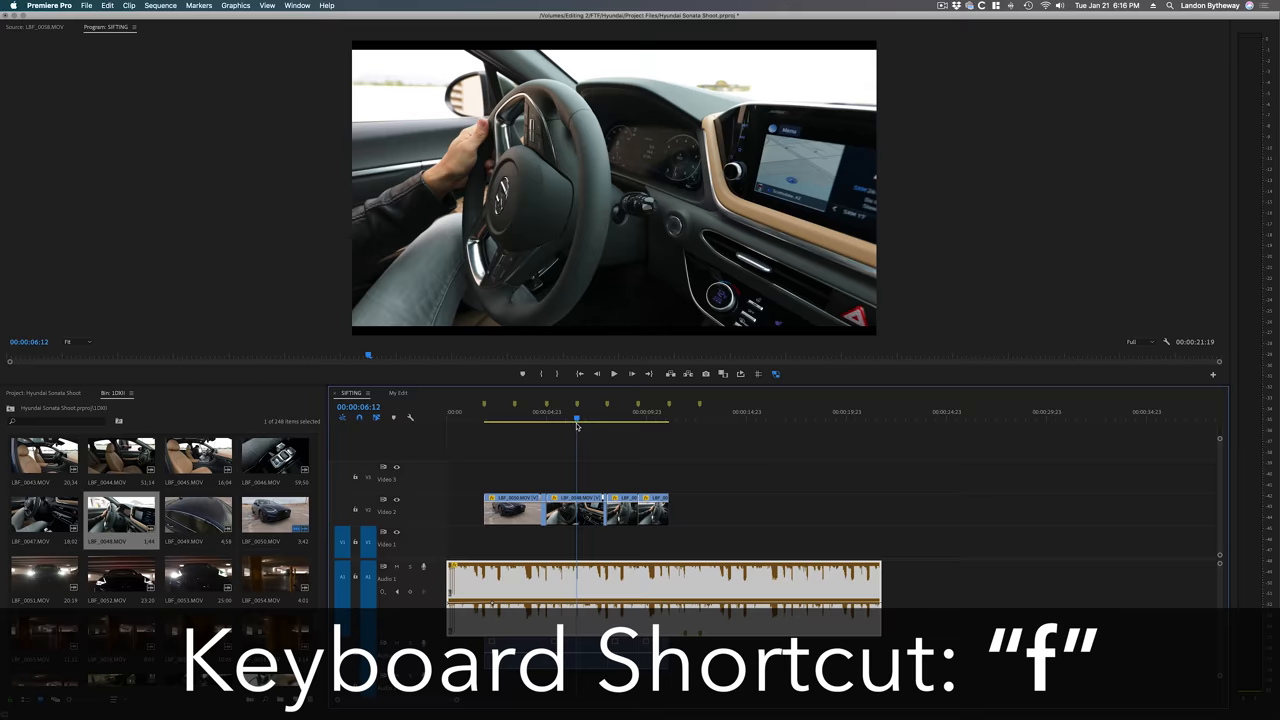
Match Frame (F) to load the steering-wheel source clip at the playhead
key(f)
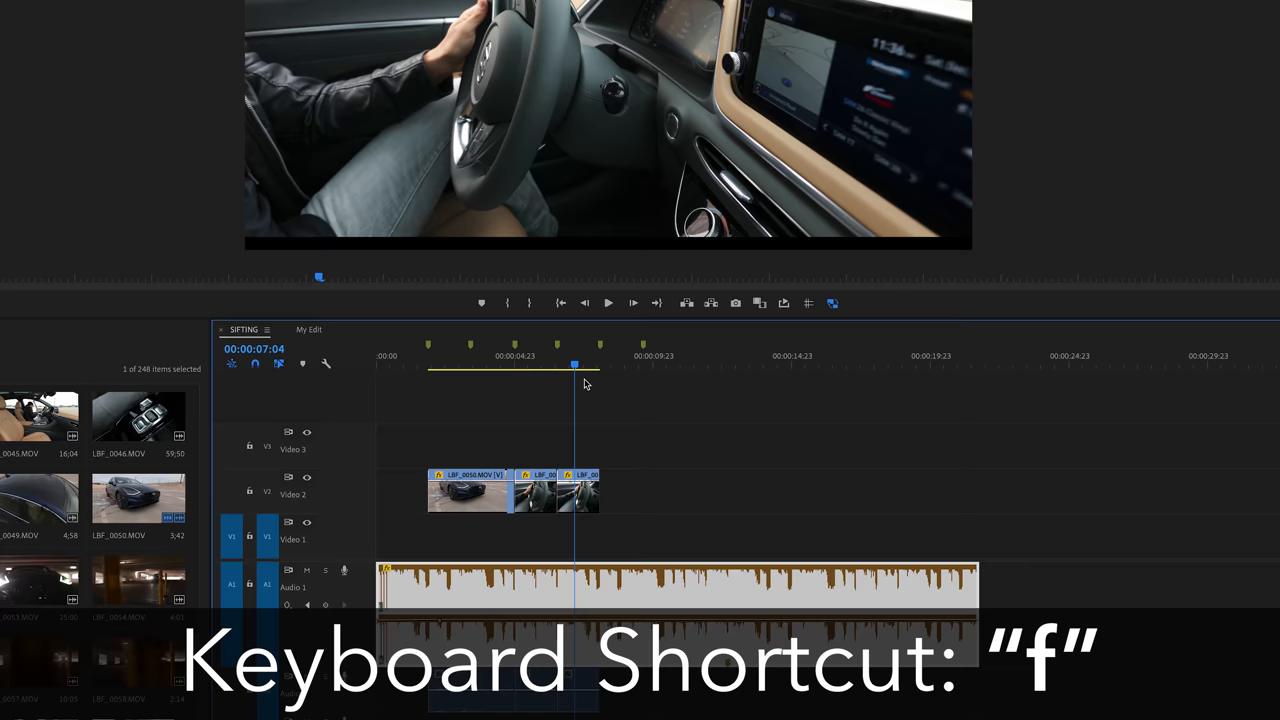